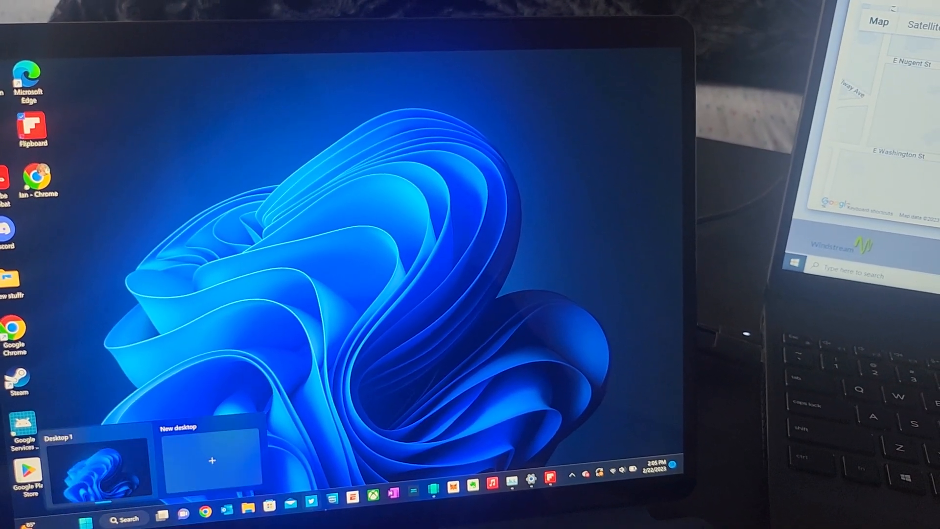
# - Close Task View and bring up Settings on the About page (SQ2, 16 GB, Pro 22H2)
pyautogui.click(117, 520)
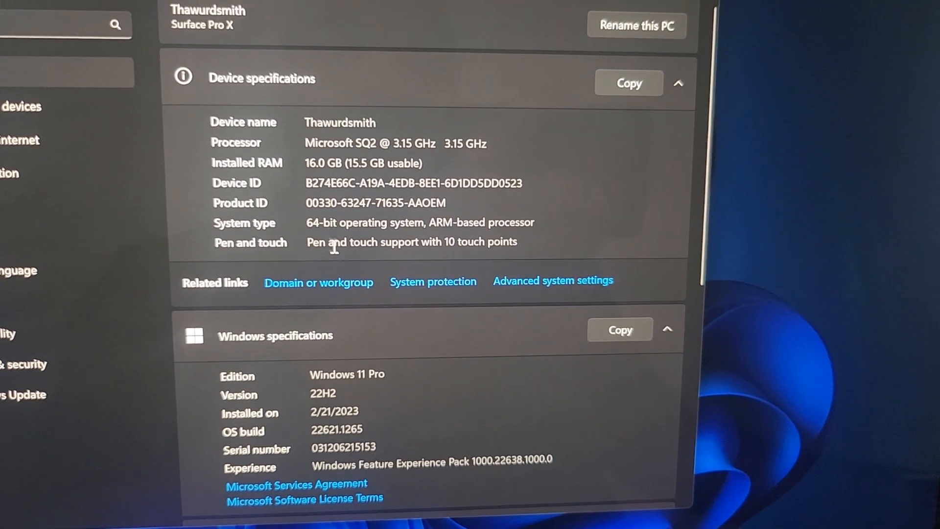
pyautogui.scroll(-3)
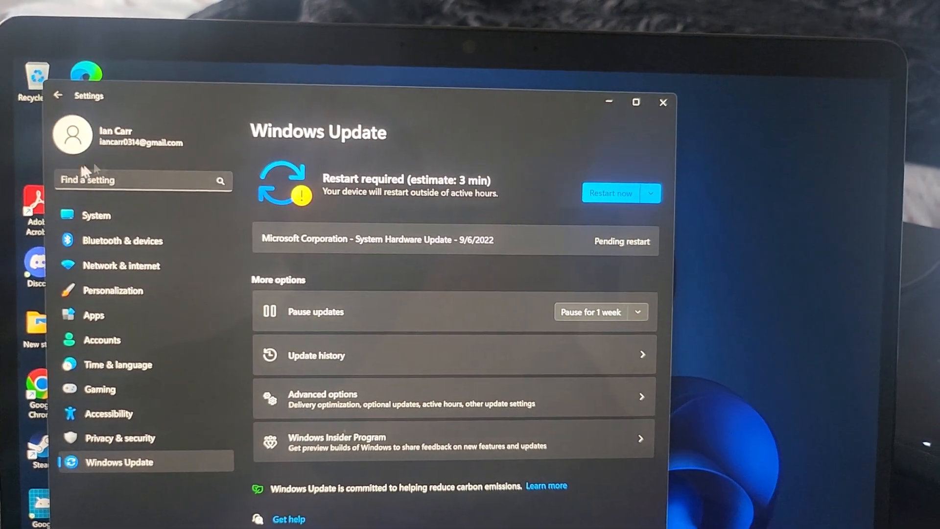
# - Enter 'res' in the Settings search while Windows Update shows a pending restart
pyautogui.write('res')
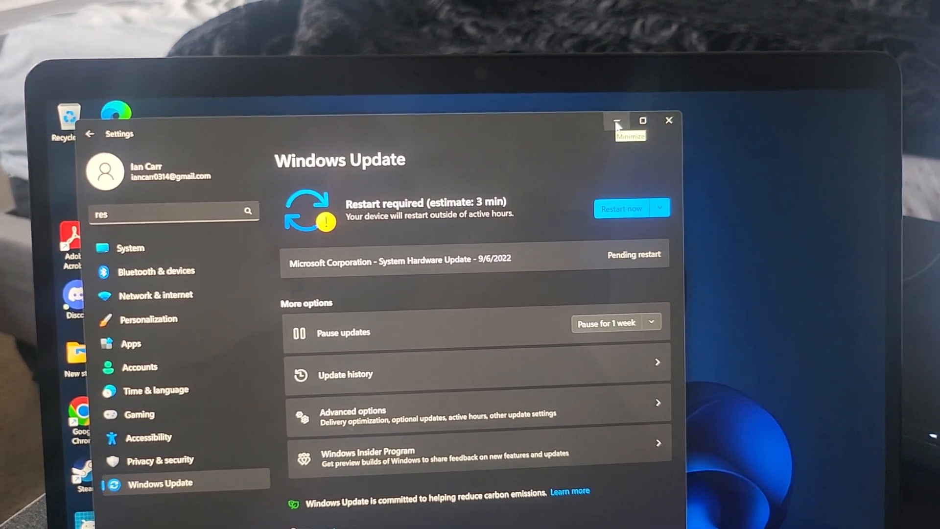
# - Minimize the Settings window to reach WSA Package Manager
pyautogui.click(619, 121)
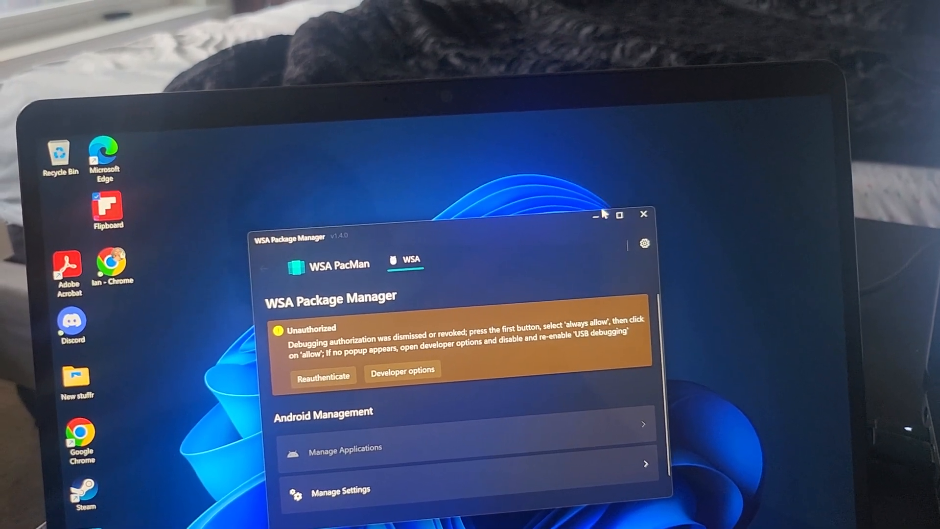
pyautogui.click(643, 214)
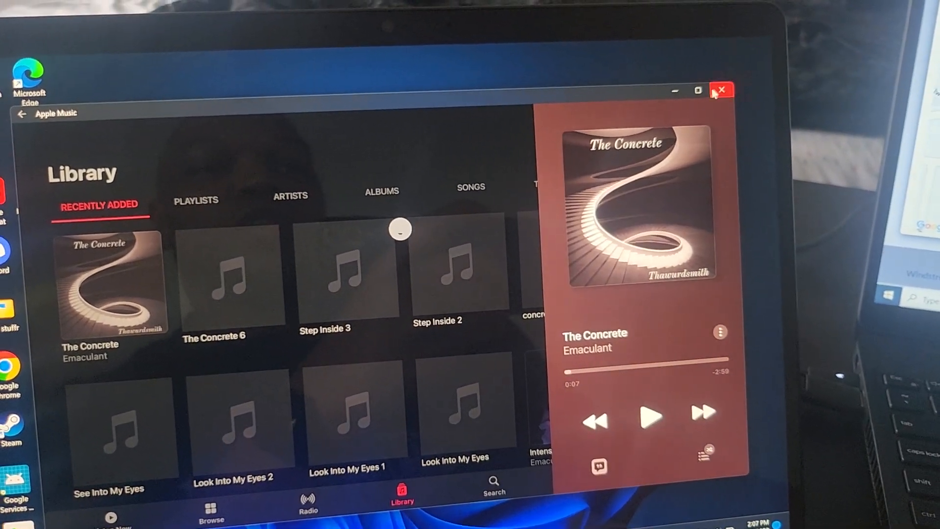
# - Close Apple Music and launch Chrome from the desktop shortcut
pyautogui.click(722, 90)
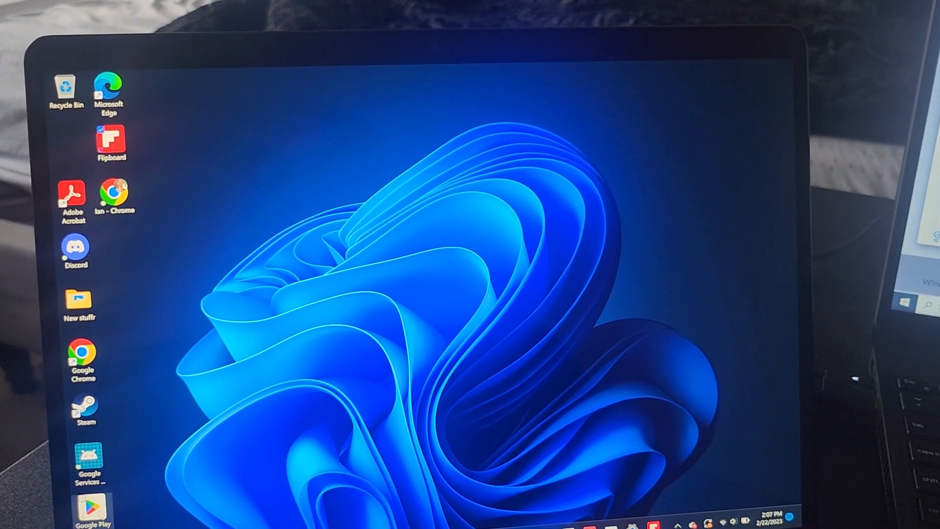
pyautogui.doubleClick(91, 511)
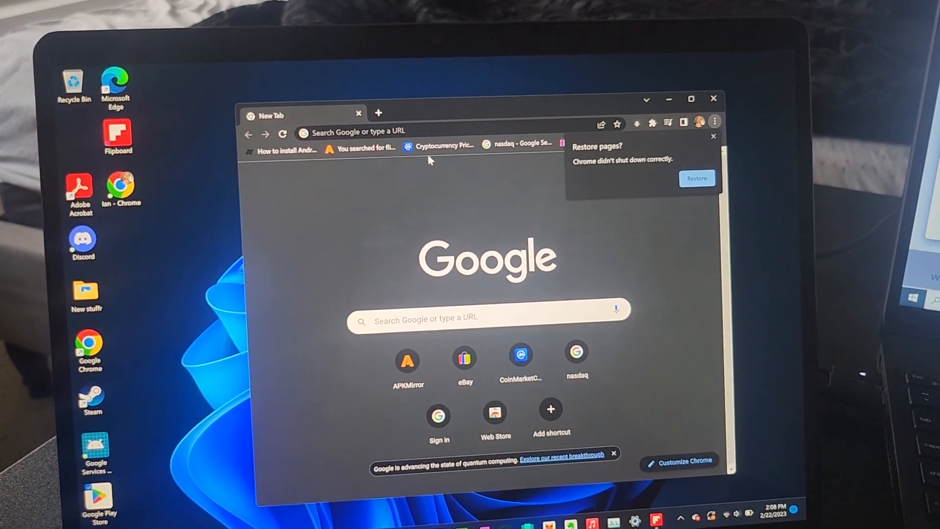
pyautogui.moveTo(282, 150)
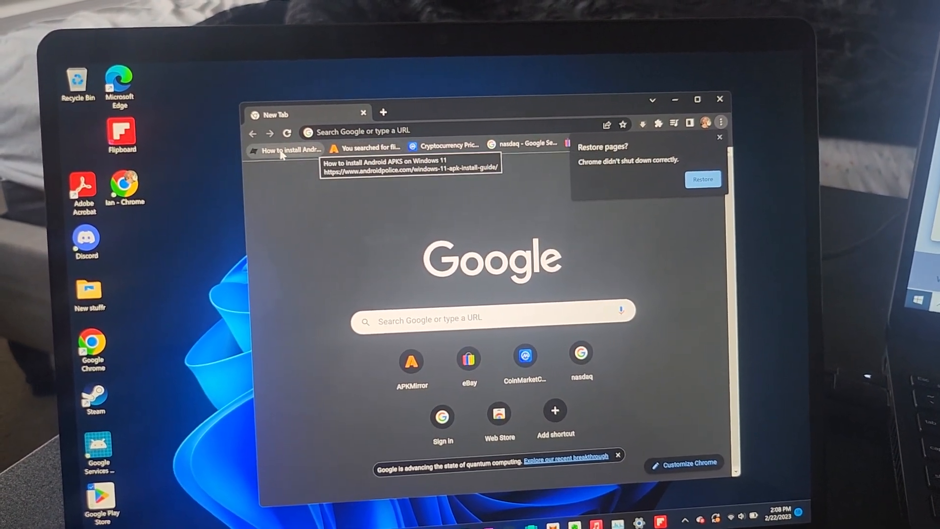
# - Open the Android Police APK install guide maximized, read through it, and start a new tab
pyautogui.click(291, 149)
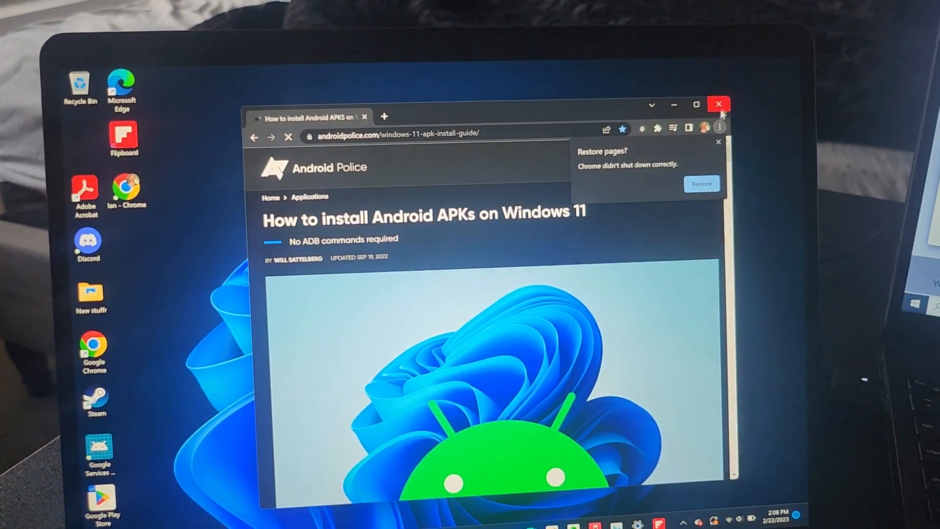
pyautogui.scroll(-3)
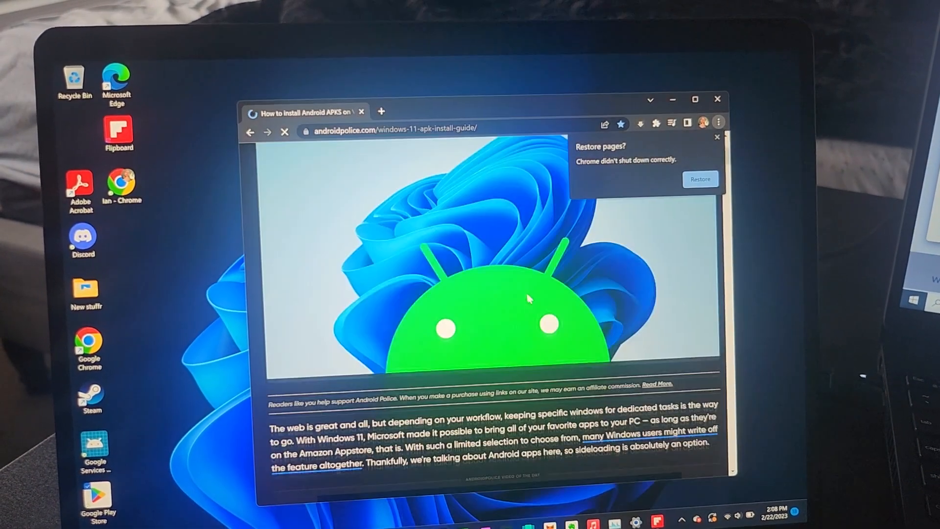
pyautogui.click(695, 100)
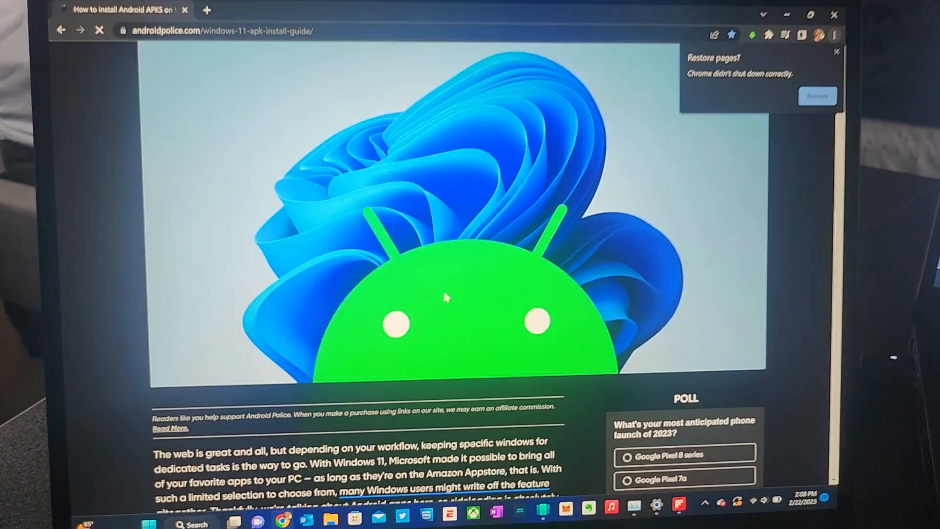
pyautogui.scroll(-3)
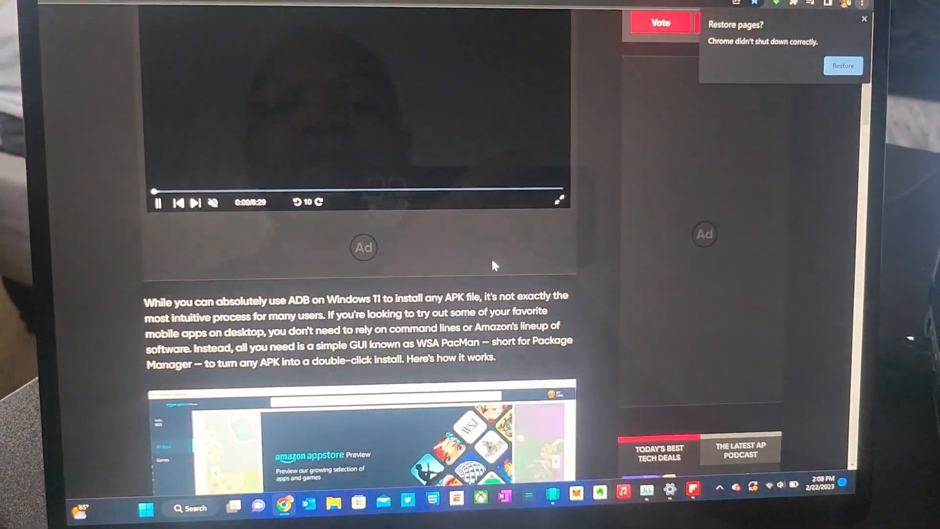
pyautogui.scroll(-3)
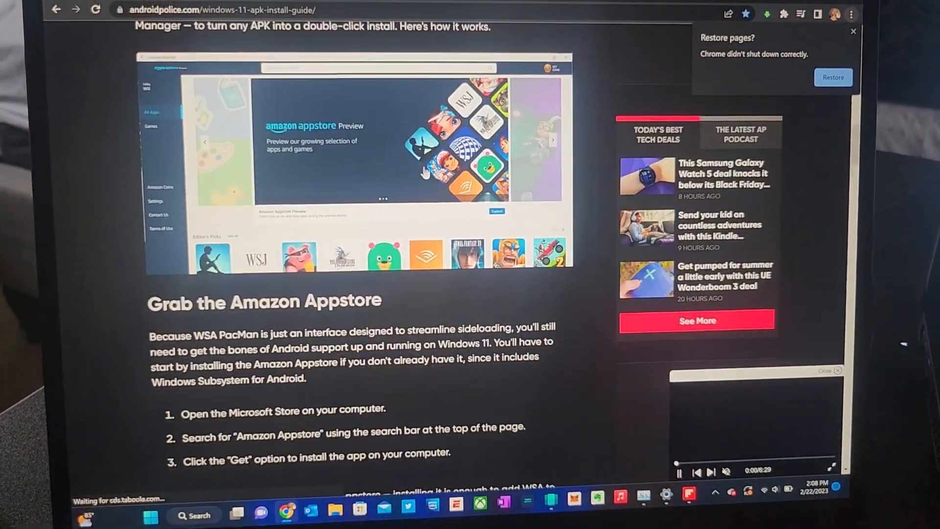
pyautogui.scroll(-3)
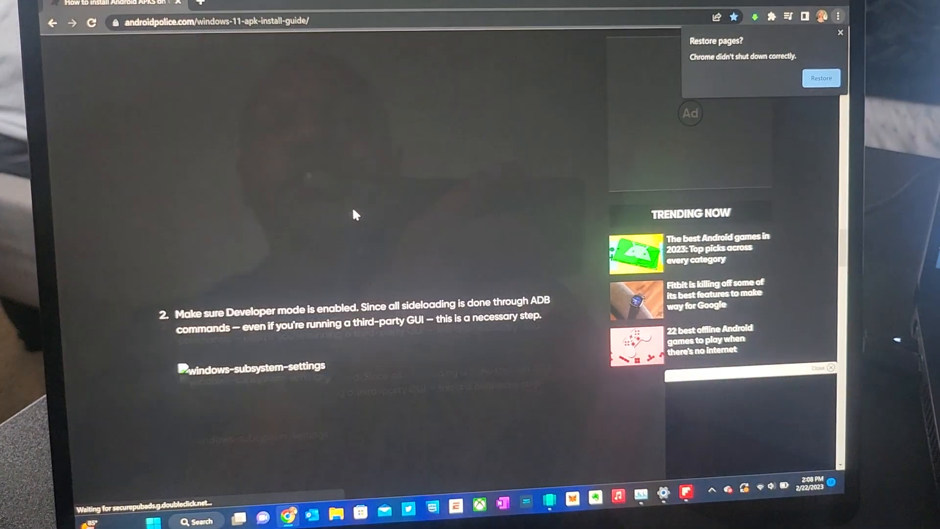
pyautogui.scroll(-3)
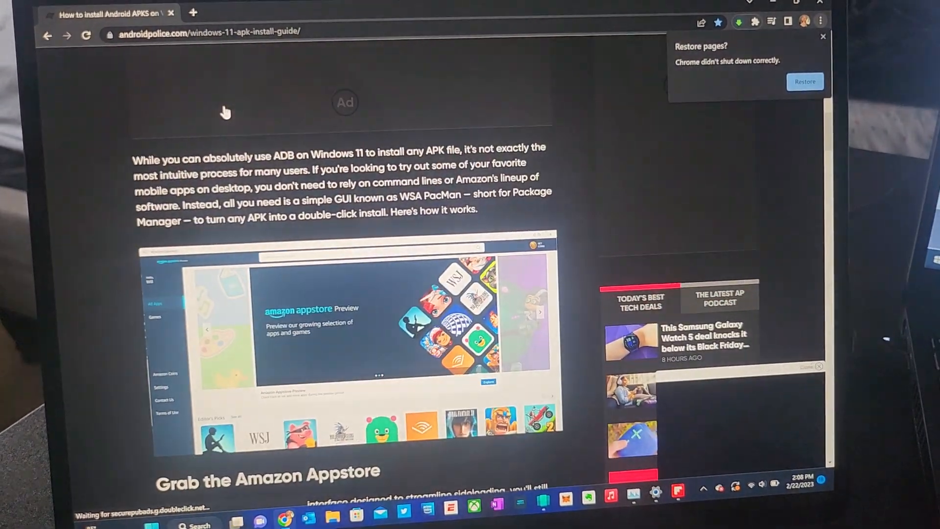
pyautogui.click(190, 14)
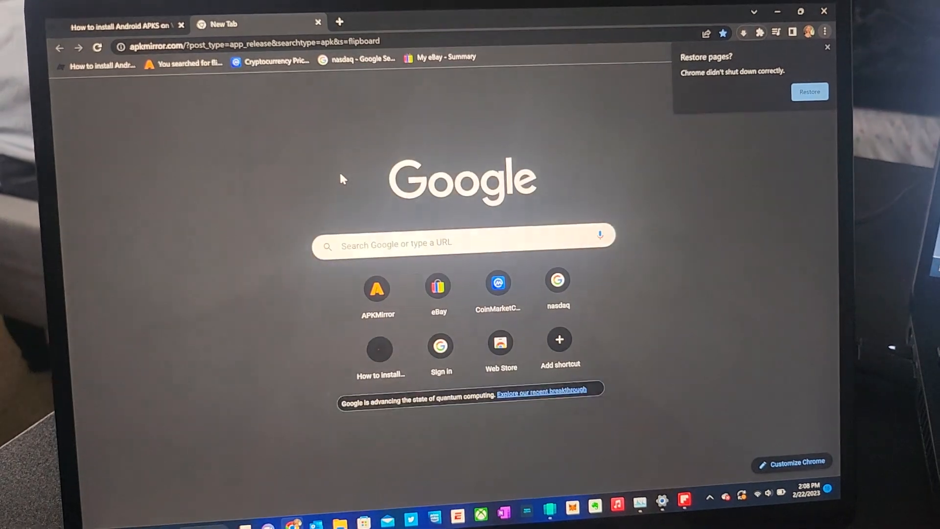
# - Find Flipboard 4.3.4 on APKMirror and open its plain APK variant's download page
pyautogui.click(224, 24)
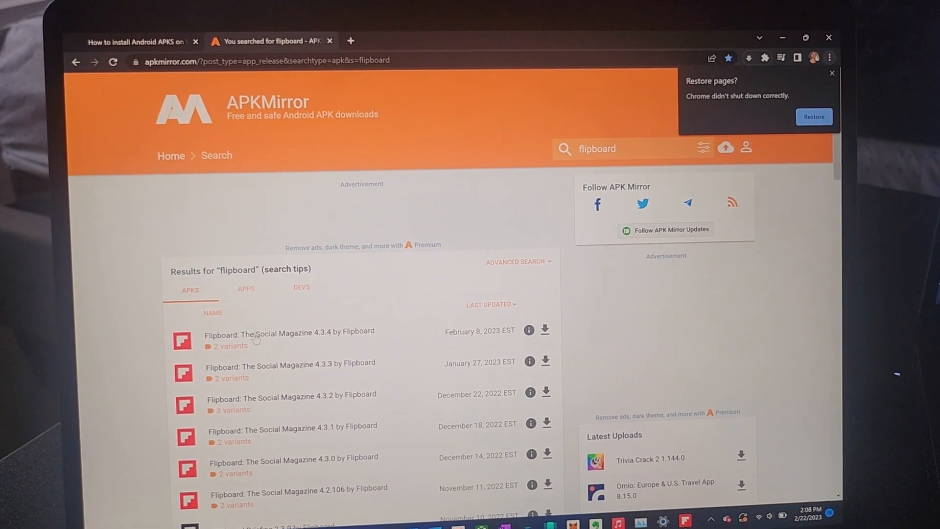
pyautogui.click(289, 332)
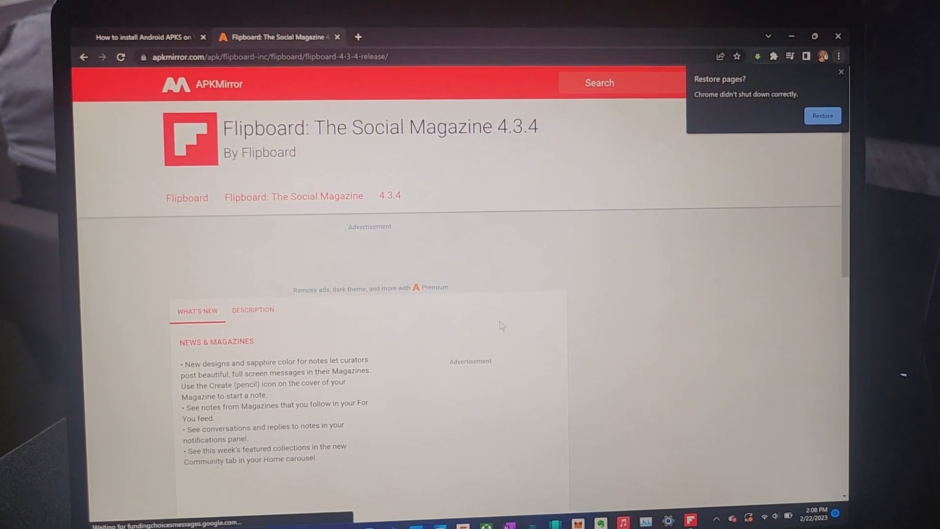
pyautogui.scroll(-3)
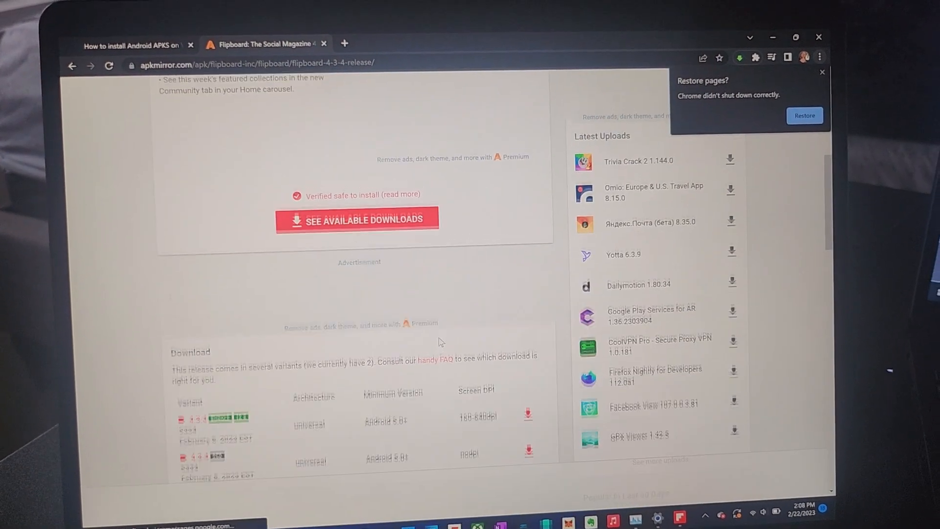
pyautogui.click(357, 219)
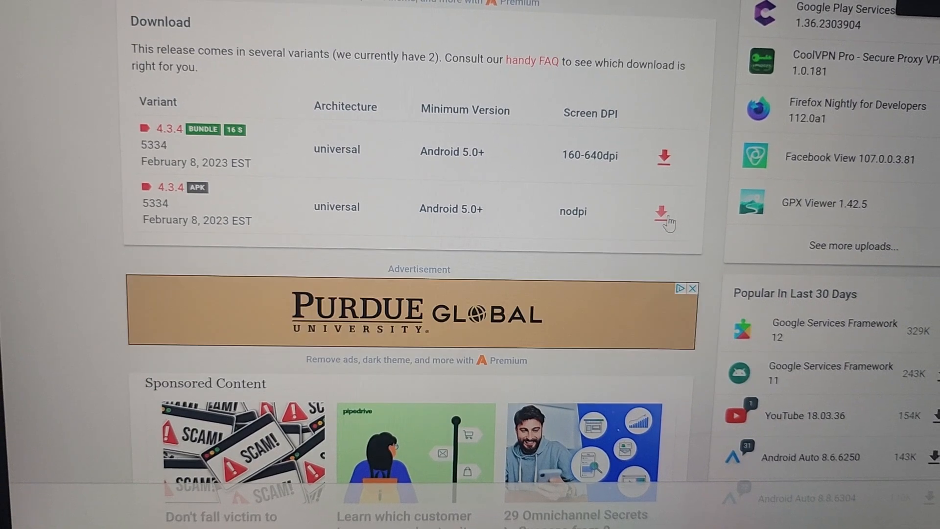
pyautogui.click(663, 211)
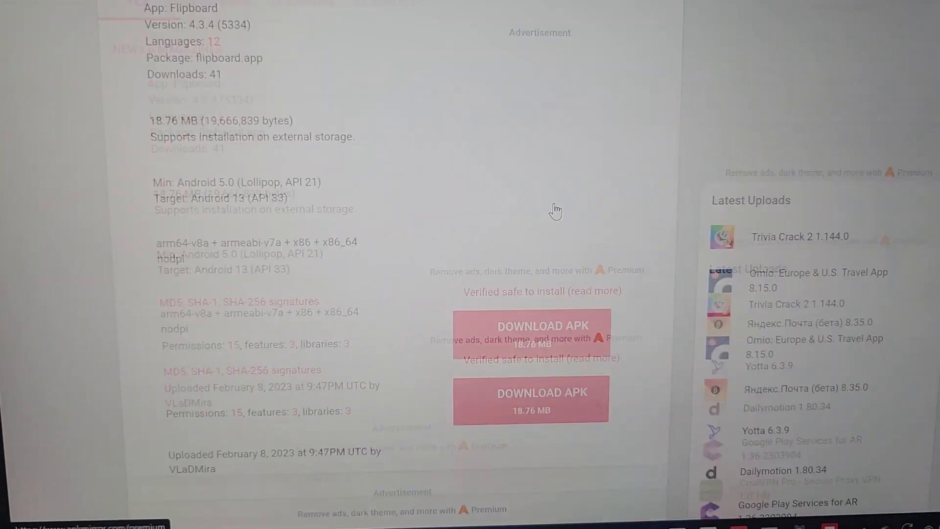
pyautogui.scroll(-3)
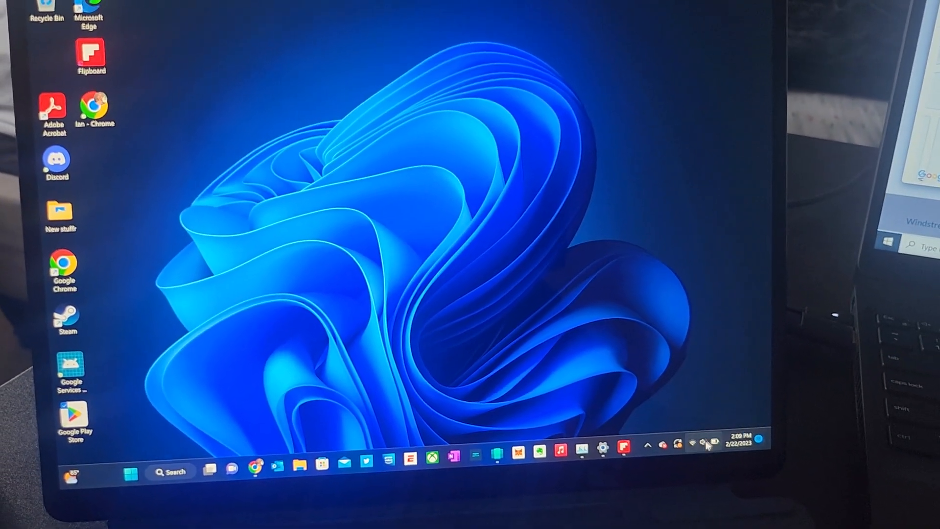
# - Minimize Chrome to show the desktop with its Flipboard and Play Store shortcuts
pyautogui.click(699, 445)
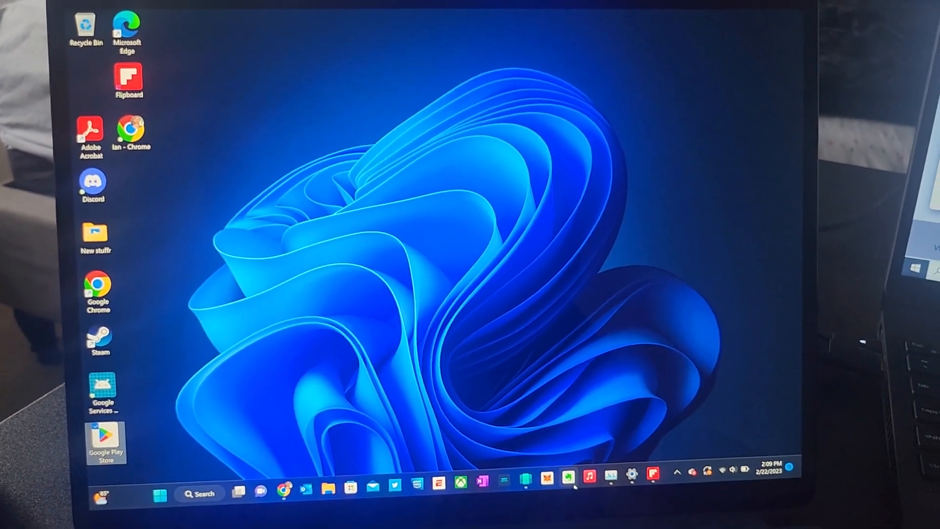
# - Restore Chrome on the Flipboard 4.3.4 page and snap Flipboard beside it
pyautogui.click(282, 493)
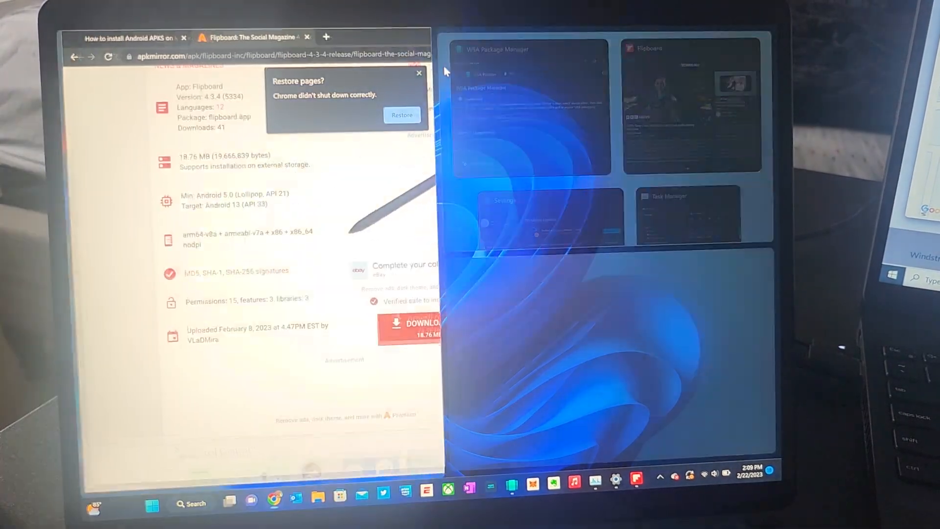
pyautogui.click(685, 102)
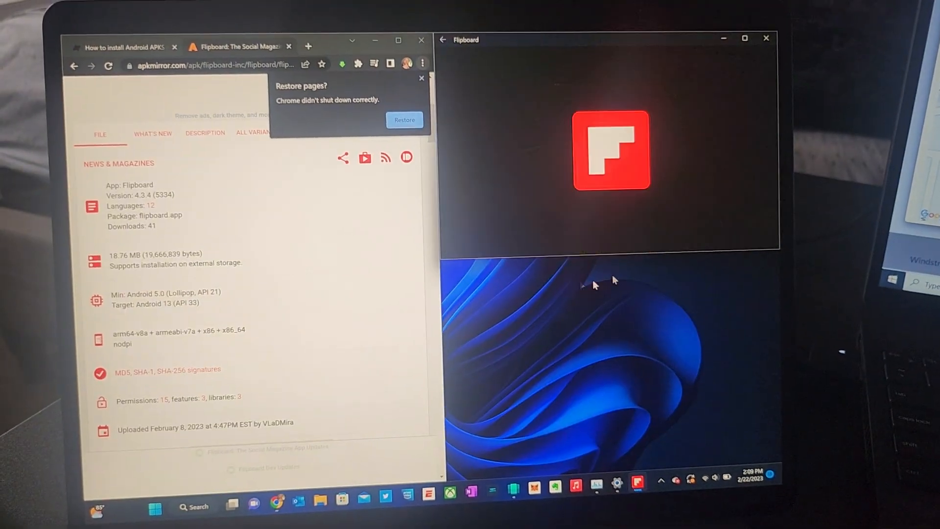